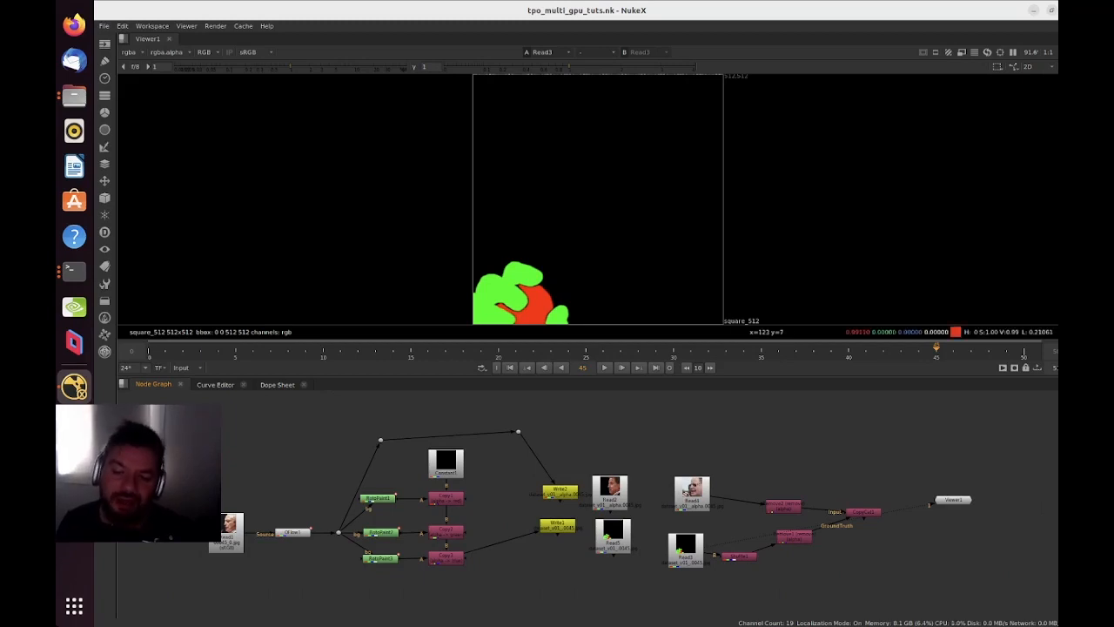
Step: Open CopyCat1's properties on dataset folder 6 and check the batch size of 50
{"action": "double_click", "coordinate": [862, 512]}
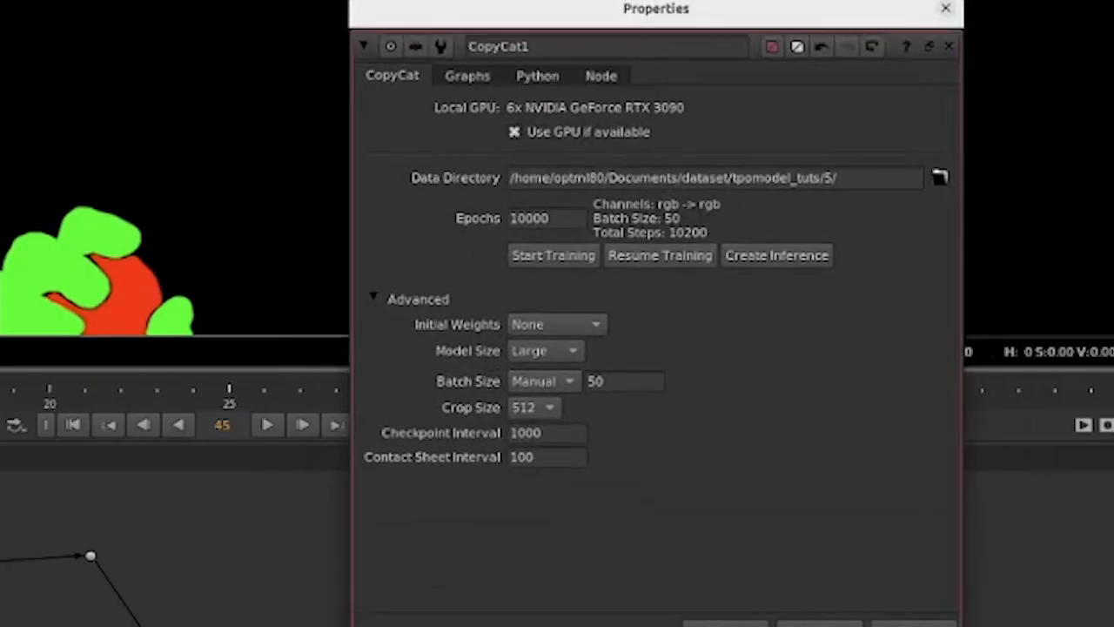
{"action": "left_click_drag", "start_coordinate": [656, 8], "coordinate": [696, 23]}
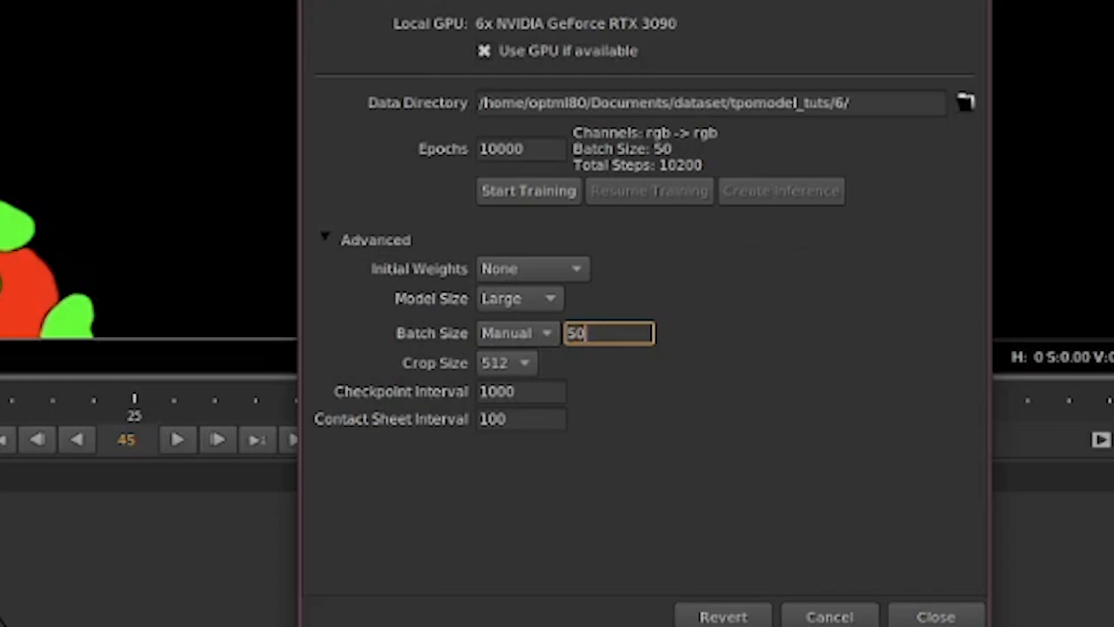
{"action": "double_click", "coordinate": [574, 333]}
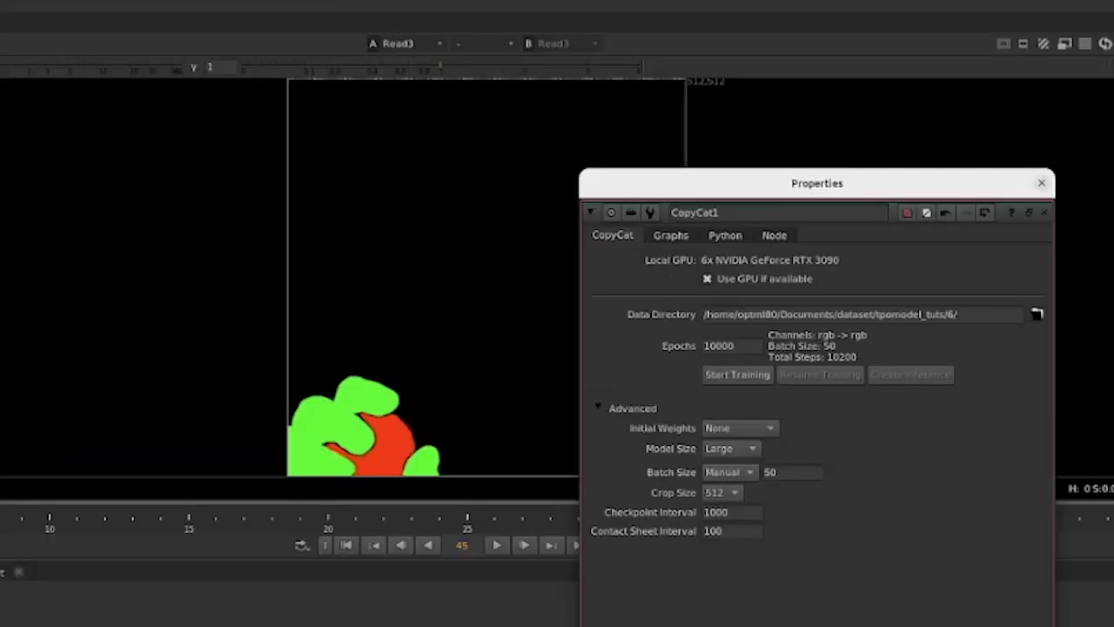
Step: Open NukeX Preferences on the General page with autosave and path substitutions
{"action": "left_click", "coordinate": [737, 375]}
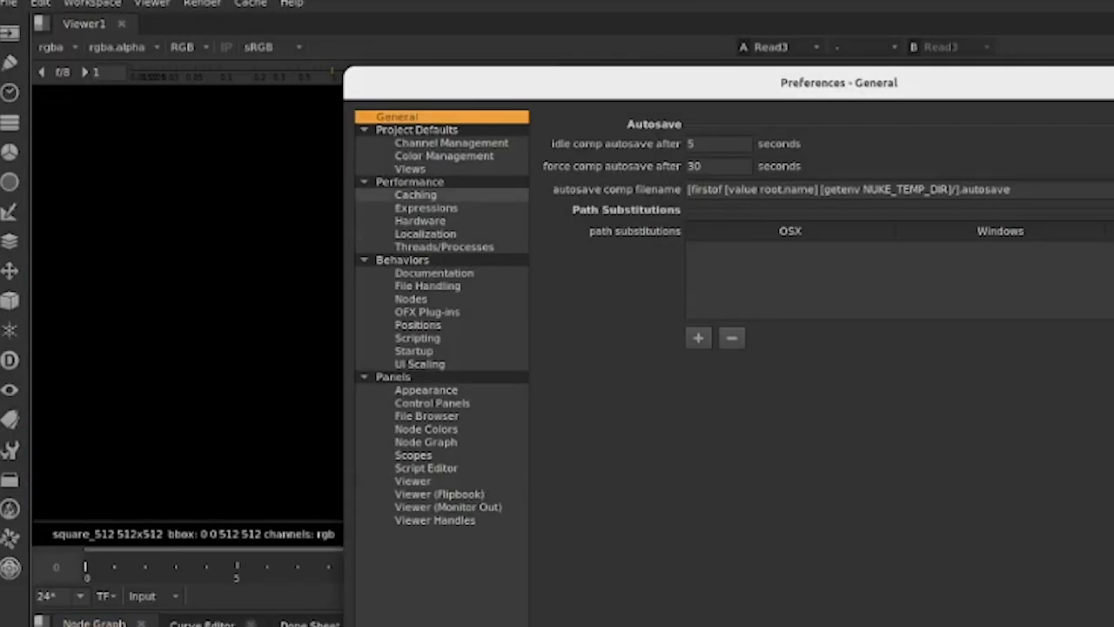
Step: Review Performance > Hardware and choose the RTX 3090 as the default GPU device
{"action": "left_click", "coordinate": [421, 220]}
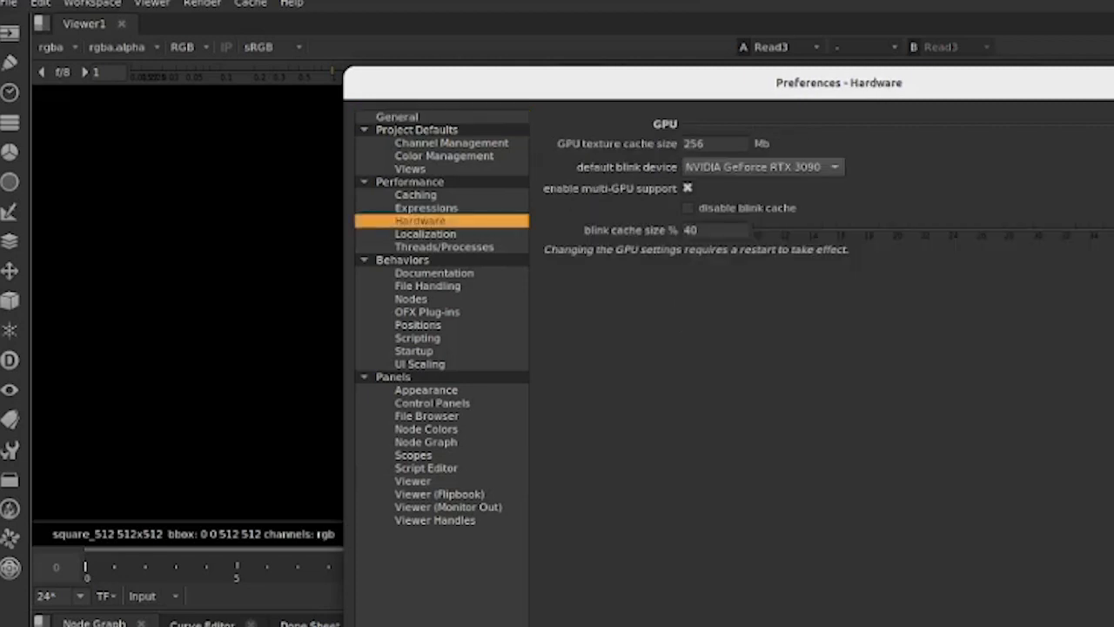
{"action": "left_click", "coordinate": [761, 166]}
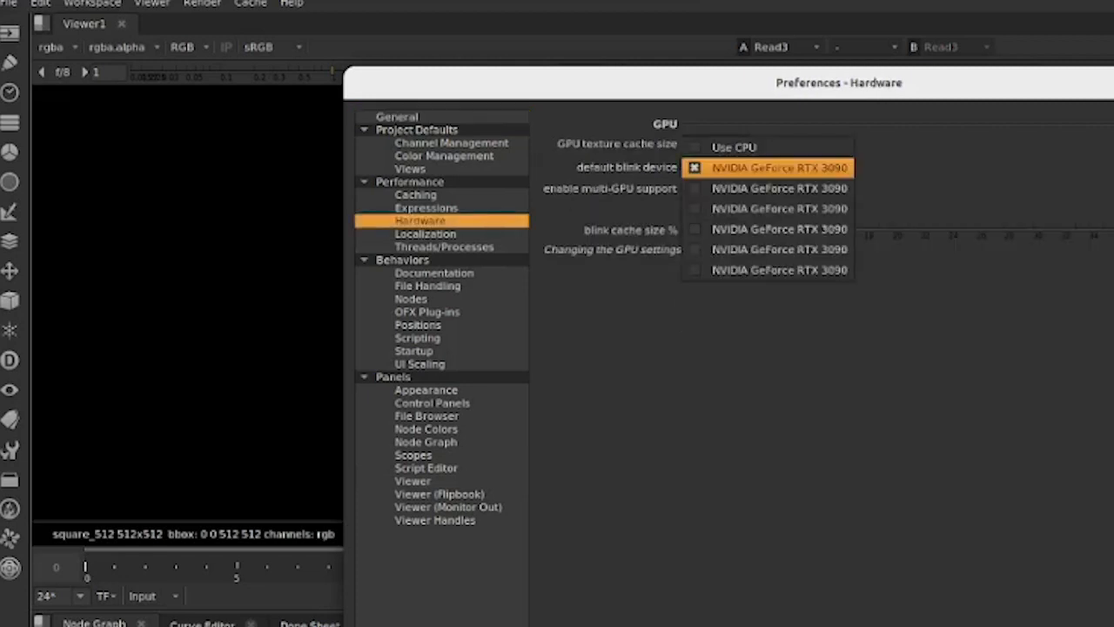
{"action": "left_click", "coordinate": [779, 229]}
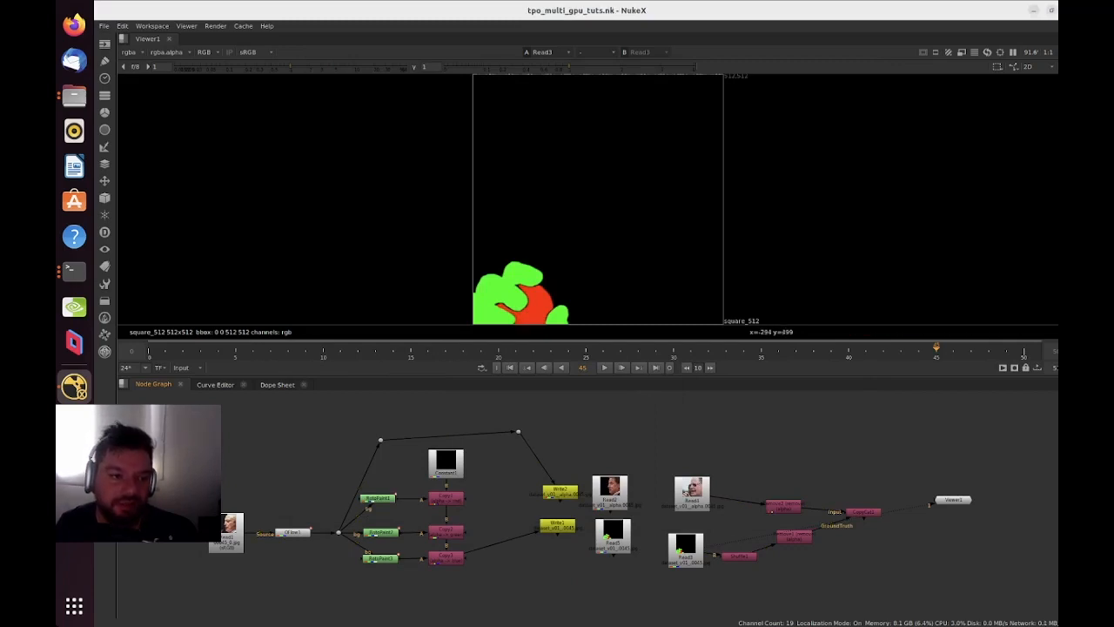
Step: In the restarted session, confirm multi-GPU support is off in Hardware preferences and apply
{"action": "left_click", "coordinate": [104, 25]}
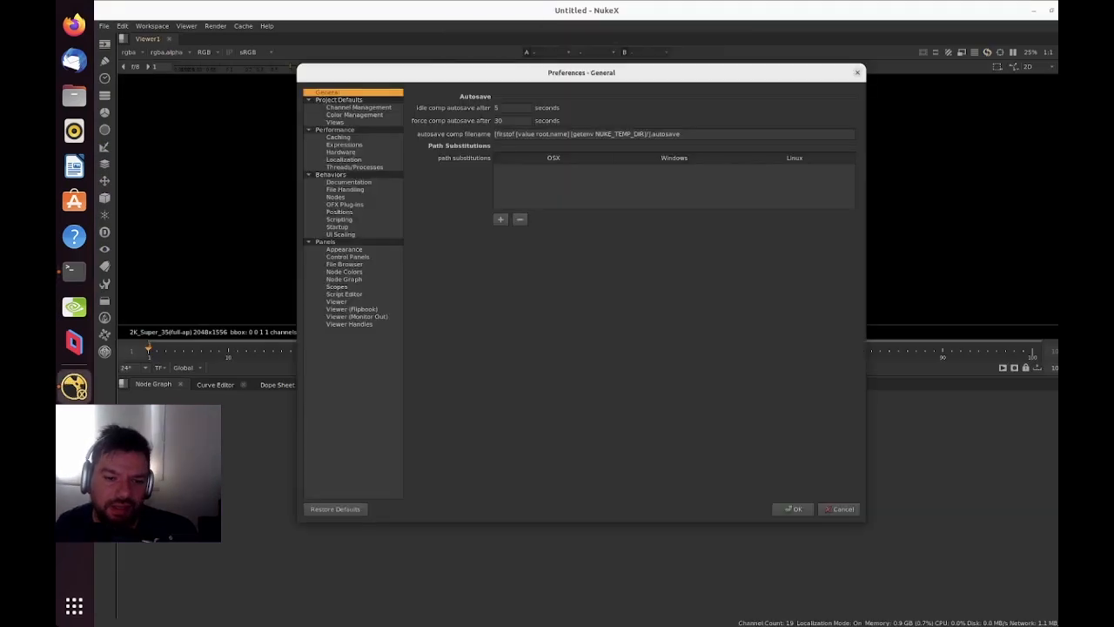
{"action": "left_click", "coordinate": [341, 152]}
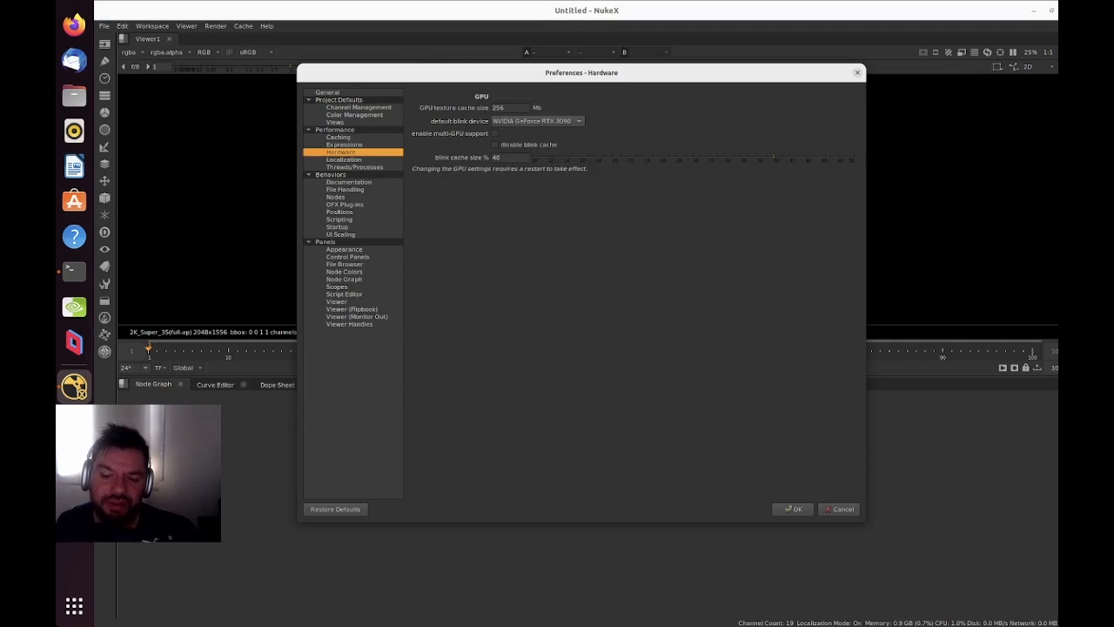
{"action": "left_click", "coordinate": [104, 25]}
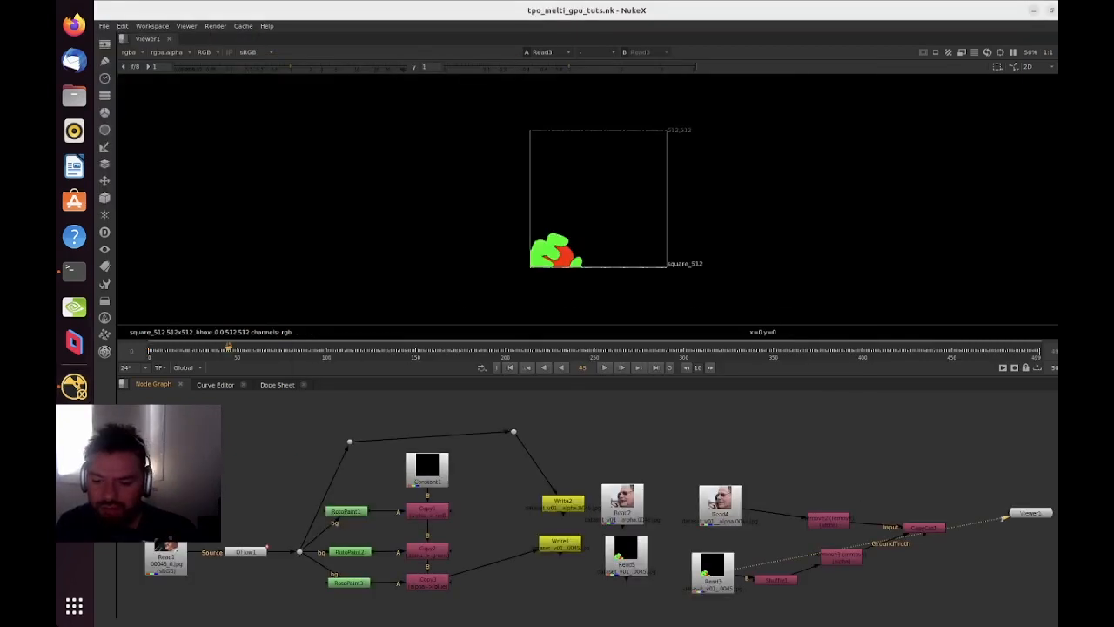
Step: Reopen CopyCat1's properties, showing one local RTX 3090, and point it to dataset folder 7
{"action": "double_click", "coordinate": [924, 528]}
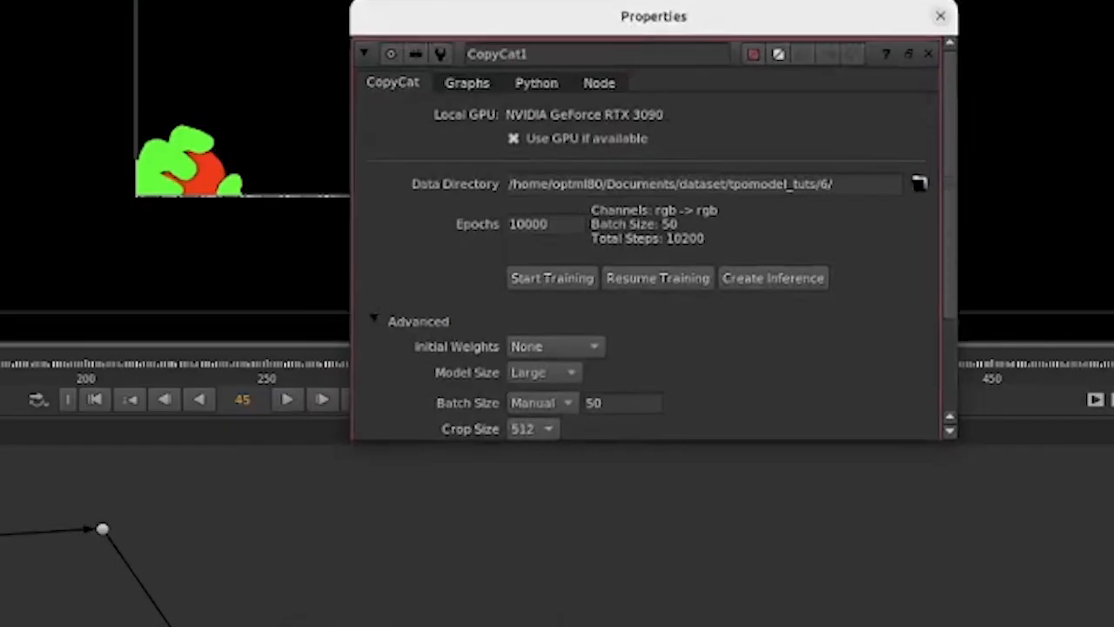
{"action": "left_click_drag", "start_coordinate": [654, 15], "coordinate": [649, 22]}
{"action": "type", "text": "7"}
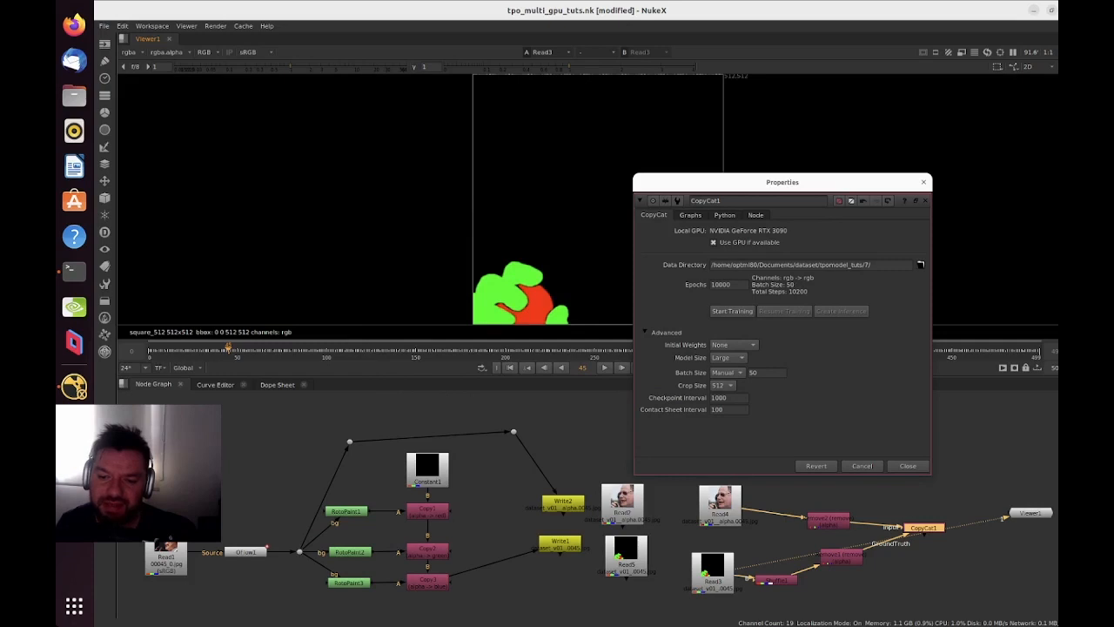
Step: Start CopyCat1 training at batch size 50, triggering the GPU out-of-memory warning
{"action": "left_click", "coordinate": [732, 311]}
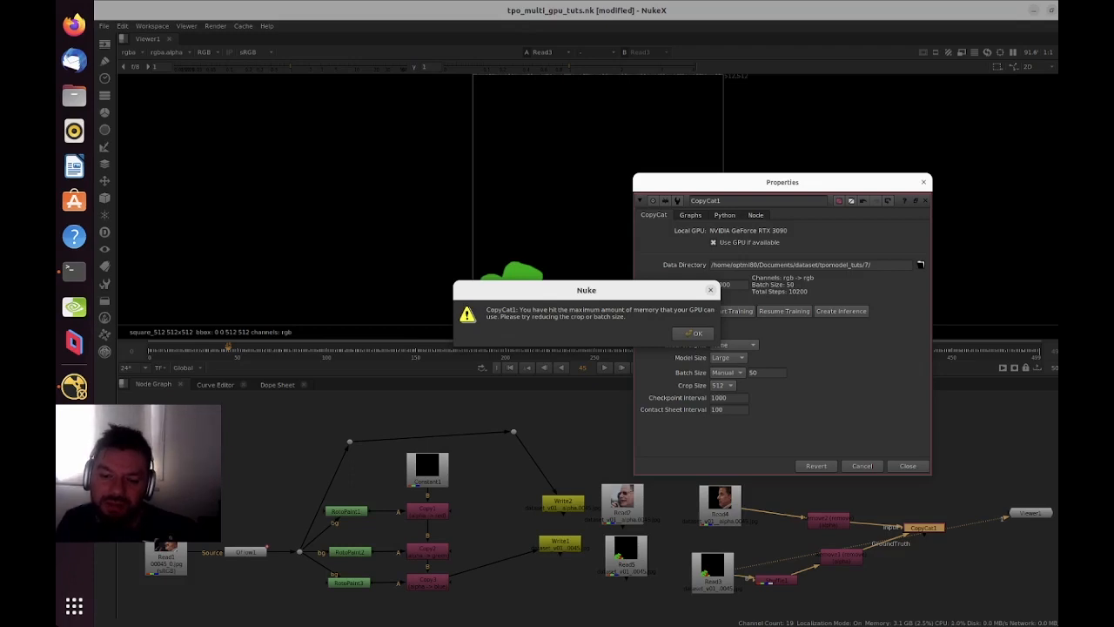
Step: Dismiss the warning and retry training at batch size 25 with dataset folder 8
{"action": "left_click", "coordinate": [696, 334]}
{"action": "type", "text": "25"}
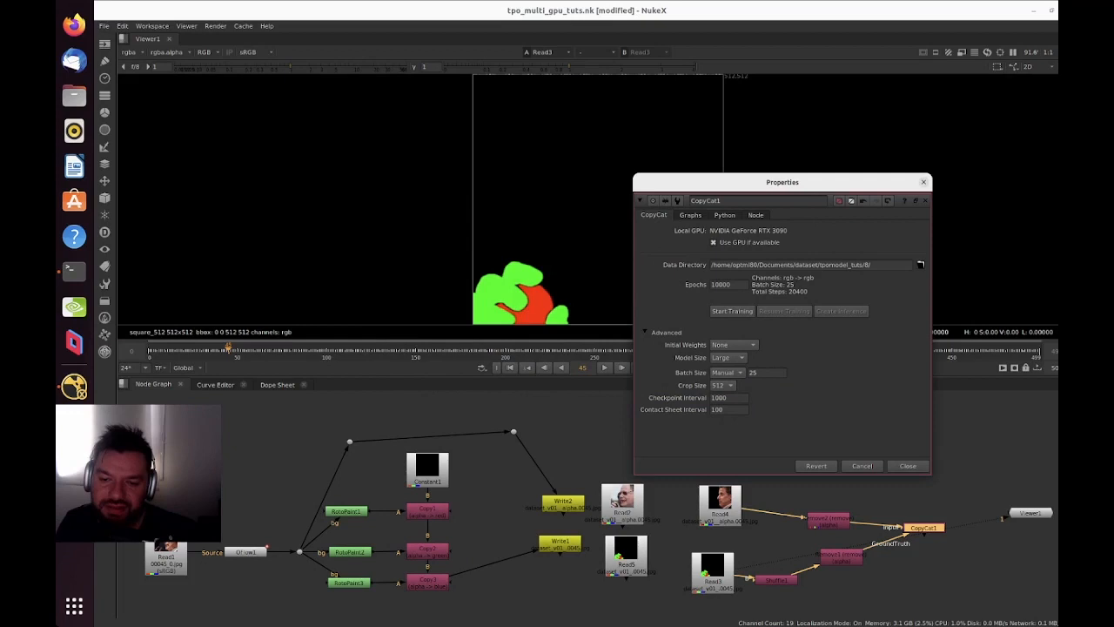
{"action": "left_click", "coordinate": [732, 311]}
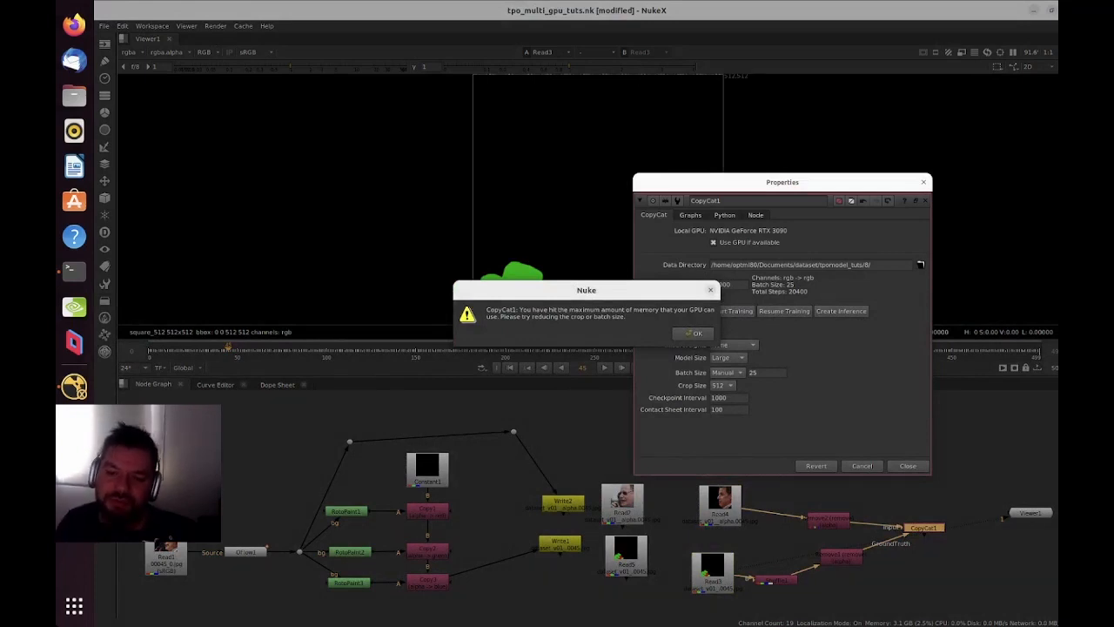
Step: Retry training at batch size 15, dismiss the repeated memory warning, and set batch size 8
{"action": "left_click", "coordinate": [697, 333]}
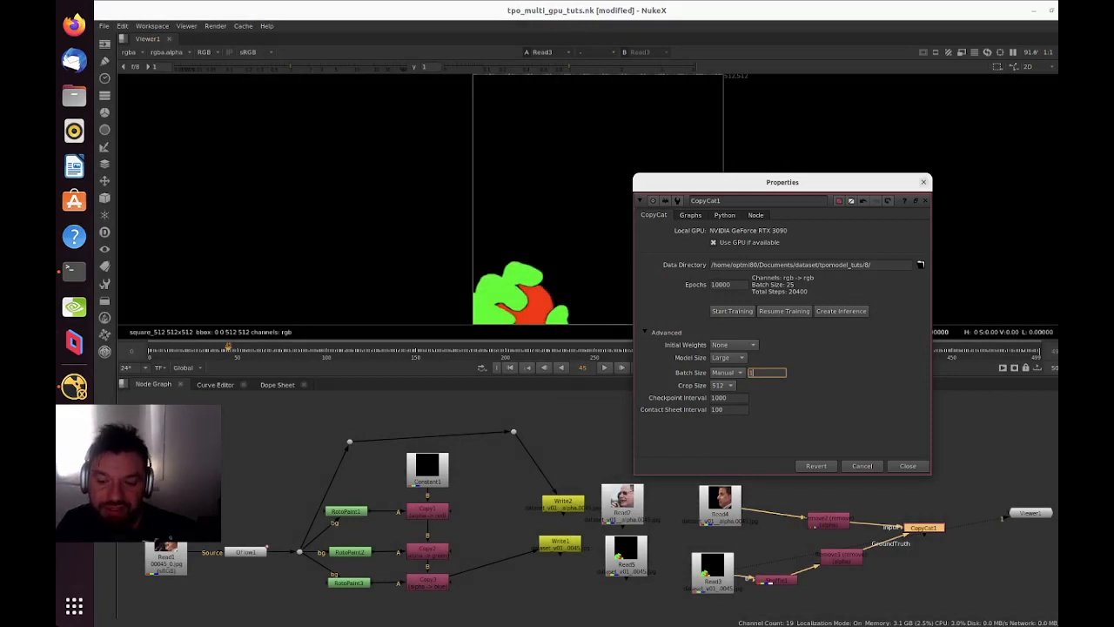
{"action": "left_click", "coordinate": [733, 311]}
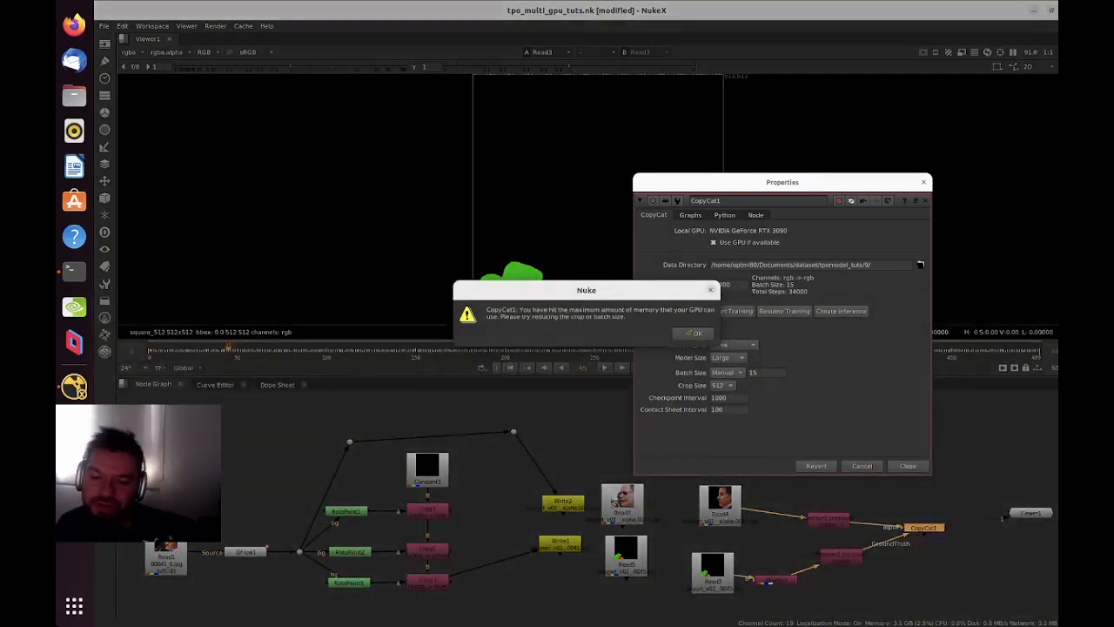
{"action": "left_click", "coordinate": [698, 333]}
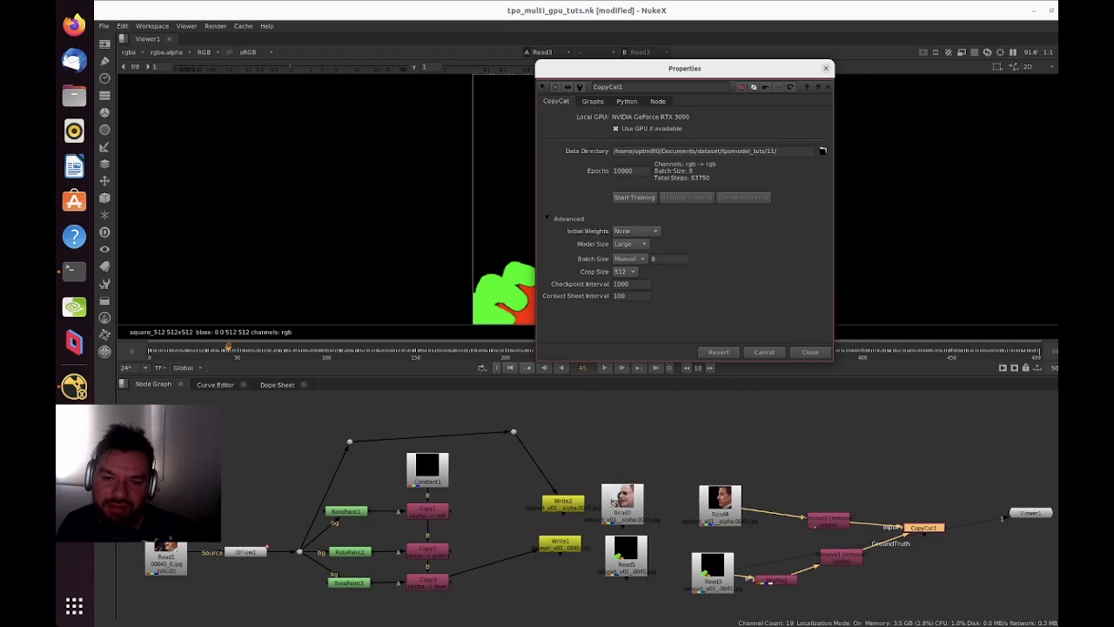
Step: Close CopyCat1's properties and tour the Roto, Copy, Write and Read node graph
{"action": "left_click", "coordinate": [634, 197]}
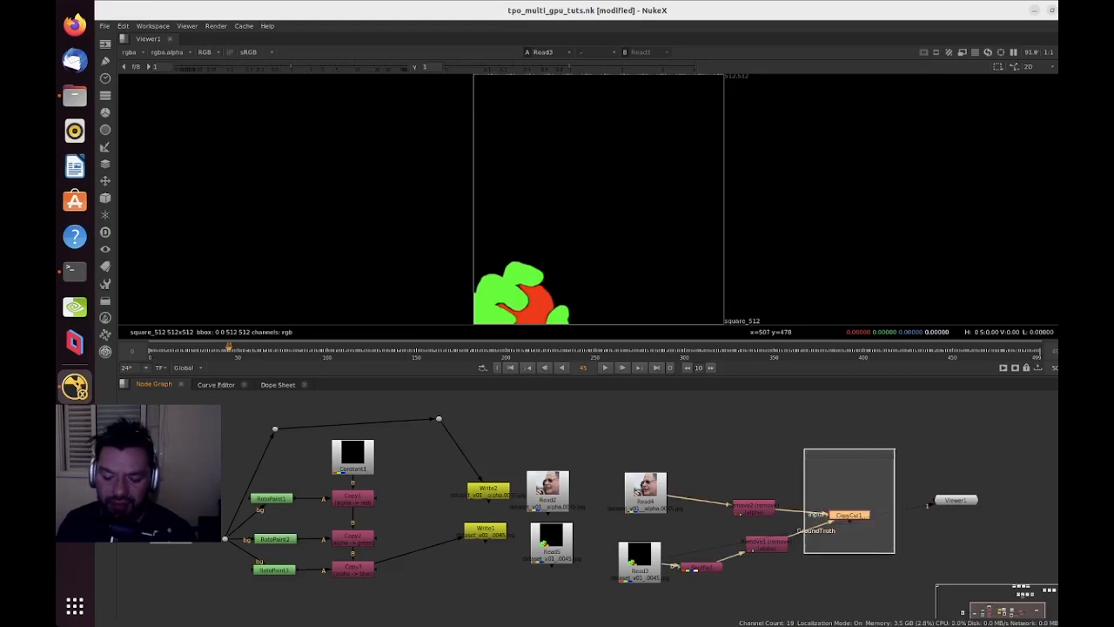
Step: Open CopyCat1's properties in the six-GPU pit-stop comp at batch size 50
{"action": "double_click", "coordinate": [848, 514]}
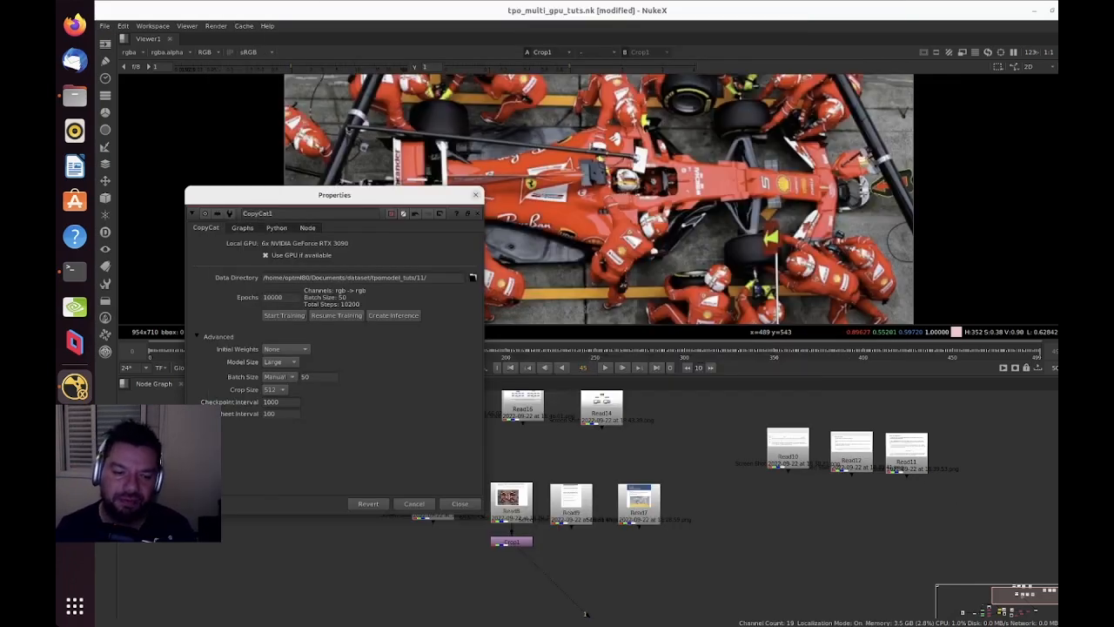
Step: Try CopyCat1 batch sizes 8, 50 and 200, comparing the resulting total steps
{"action": "type", "text": "8"}
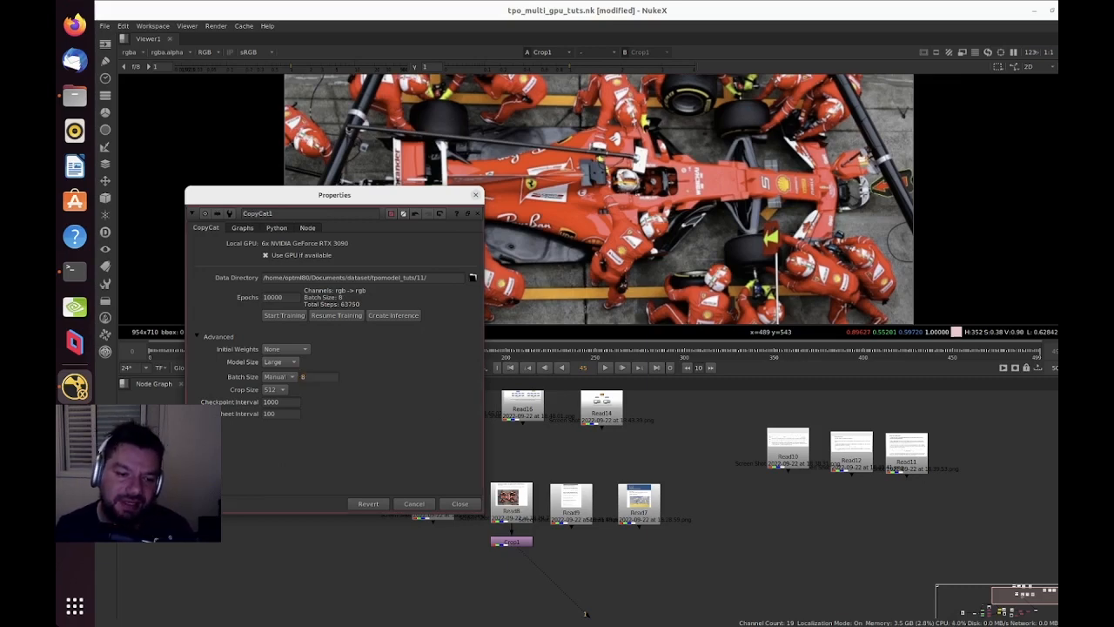
{"action": "left_click", "coordinate": [317, 376]}
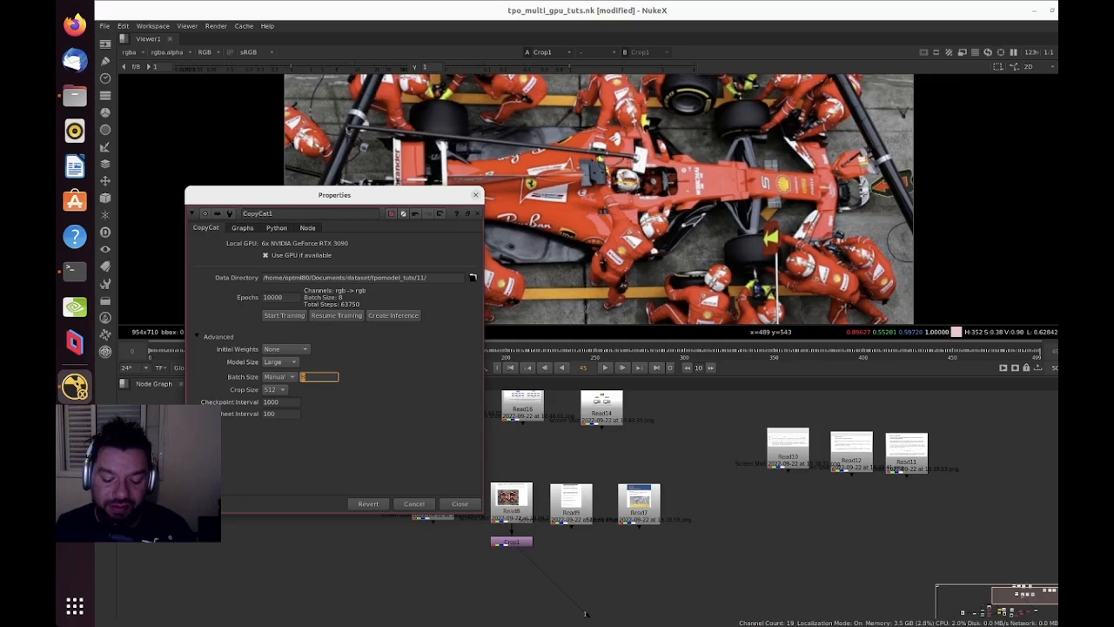
{"action": "type", "text": "50"}
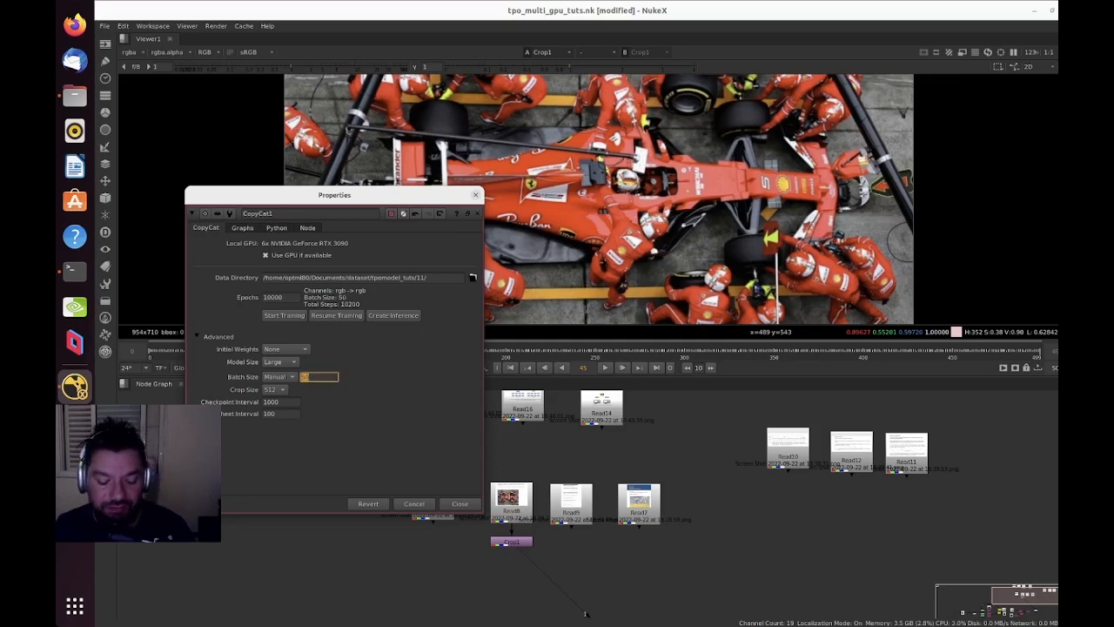
{"action": "type", "text": "200"}
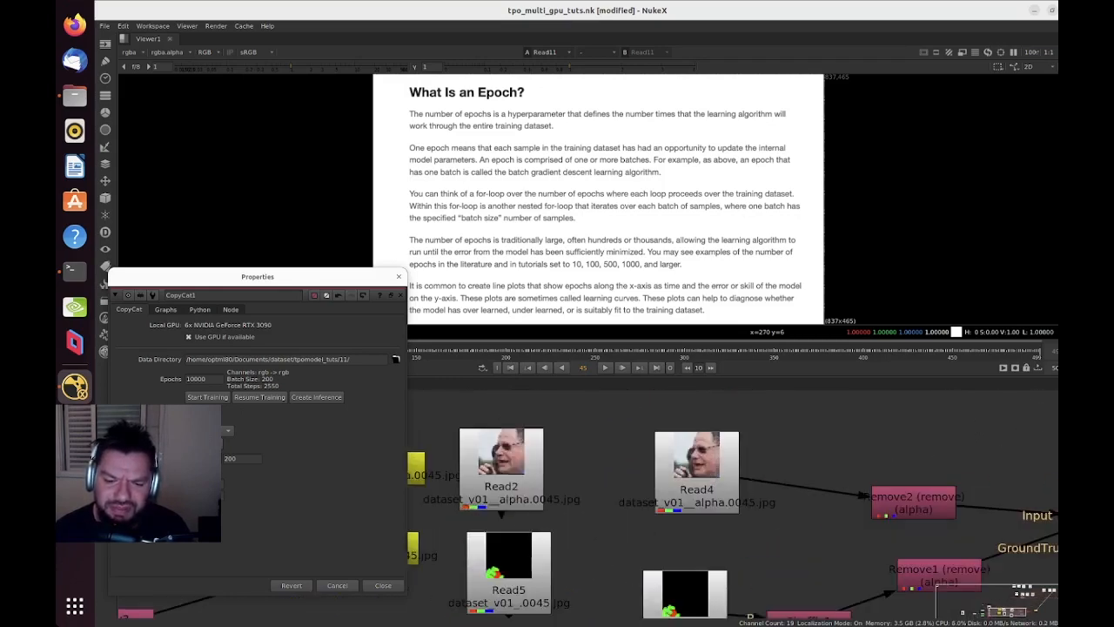
Step: Close the CopyCat1 Properties panel to return to the rotoscoped dataset graph
{"action": "left_click", "coordinate": [382, 585]}
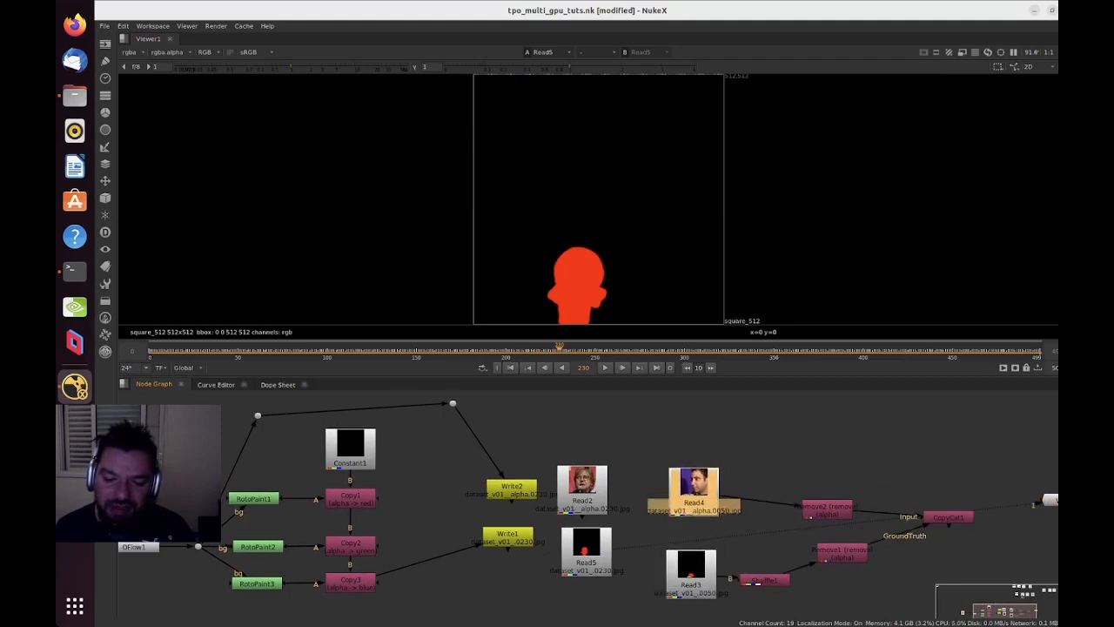
{"action": "double_click", "coordinate": [583, 499]}
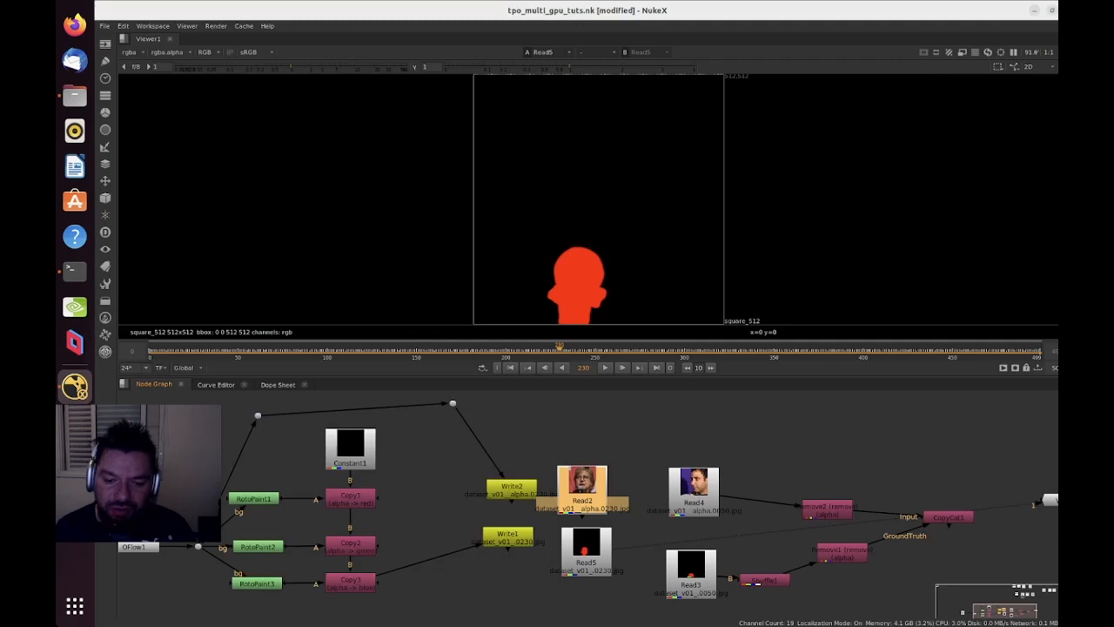
{"action": "double_click", "coordinate": [693, 492]}
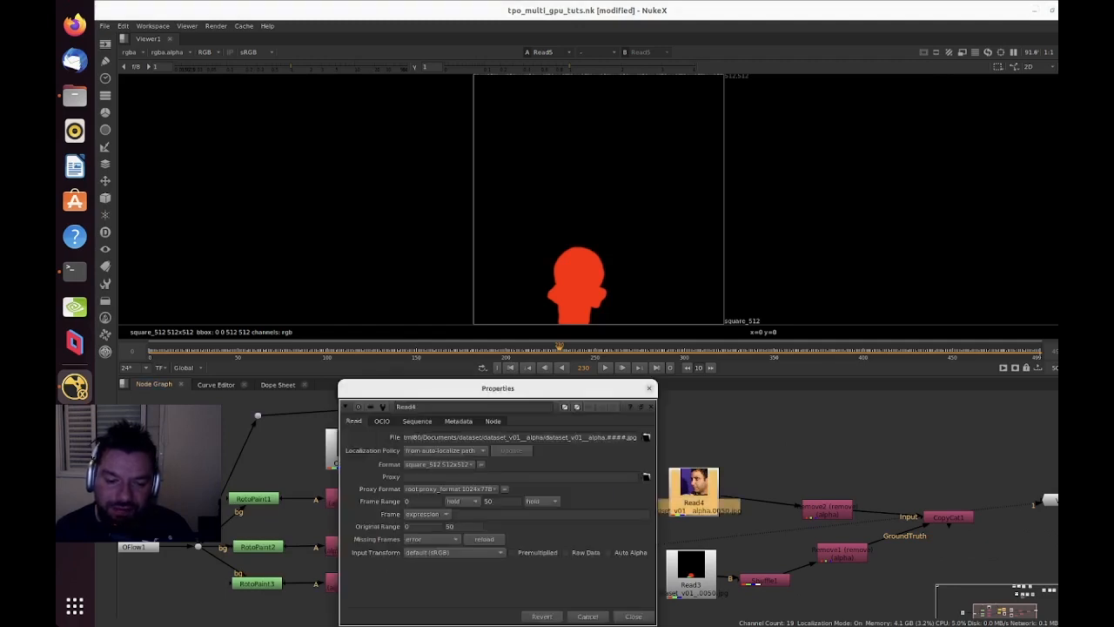
{"action": "left_click", "coordinate": [632, 615]}
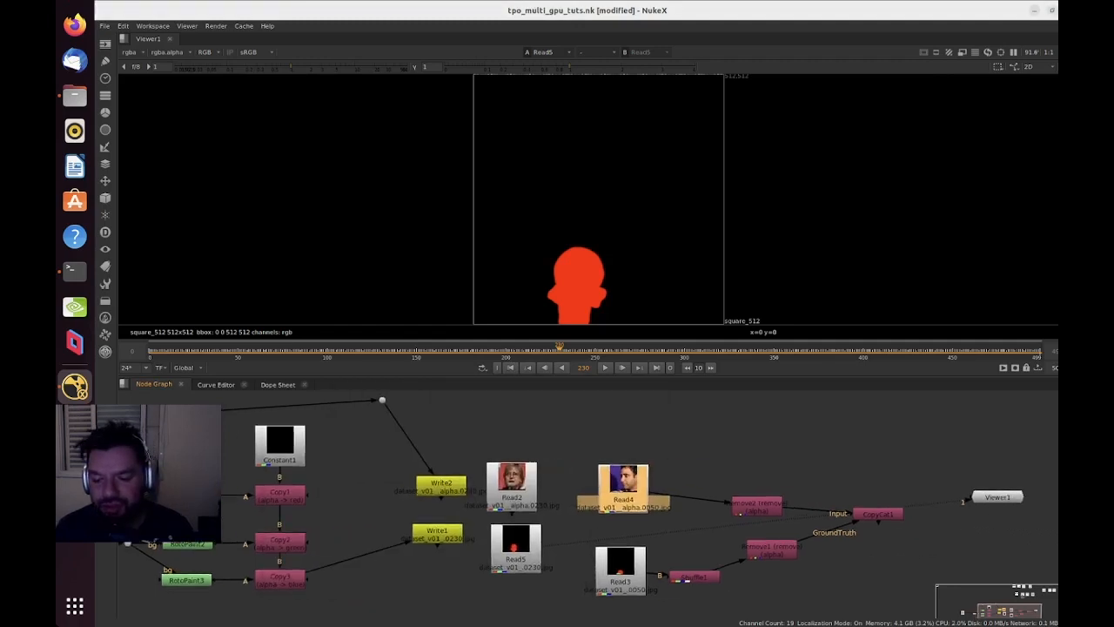